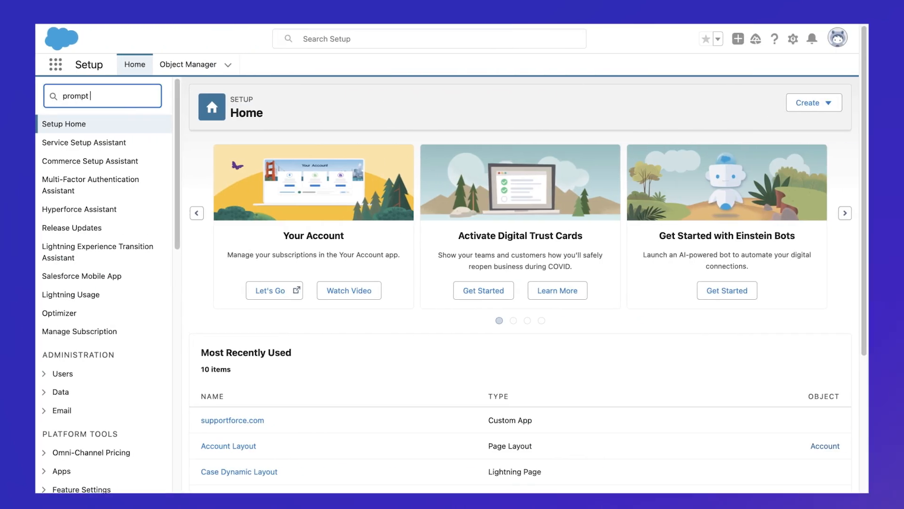
Step: Go to Prompt Builder from Setup search and view the Einstein Contact Summary template
{"action": "left_click", "coordinate": [102, 161]}
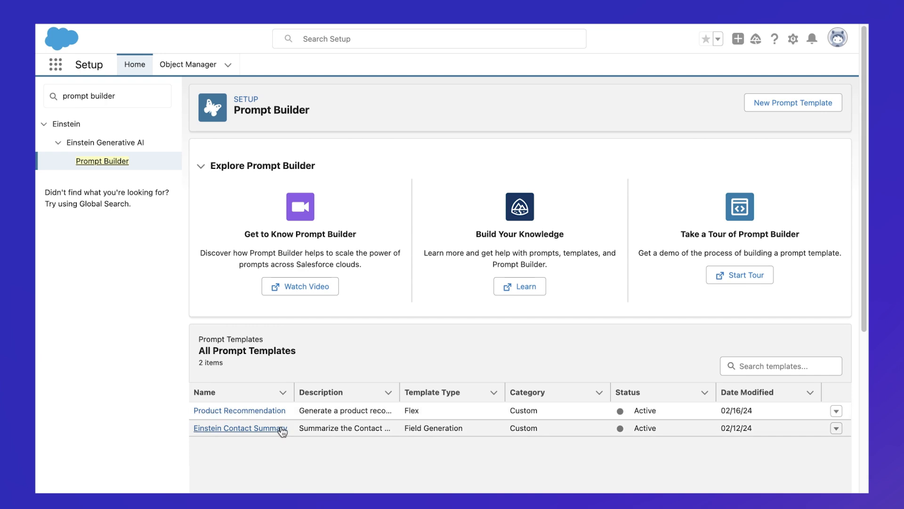
{"action": "left_click", "coordinate": [238, 427]}
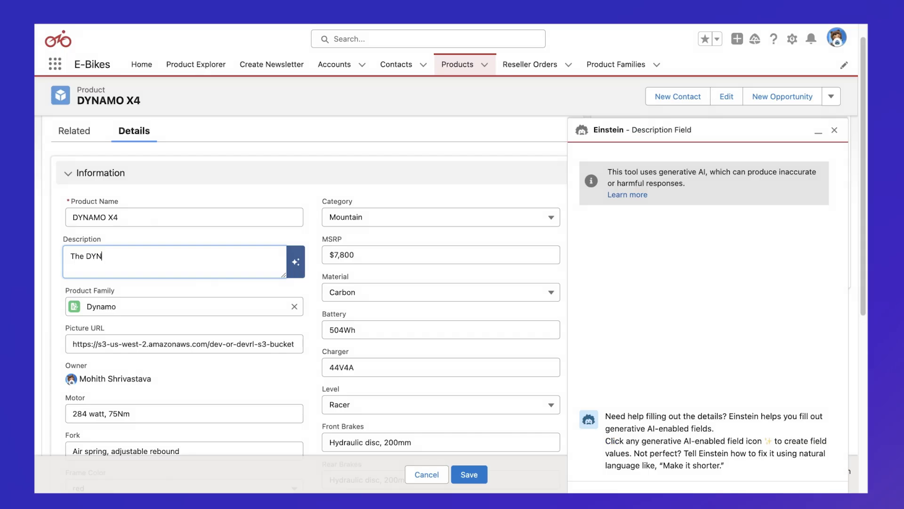
Step: Let Einstein generate the DYNAMO X4 description, then select the Description field in the page layout
{"action": "left_click", "coordinate": [295, 261]}
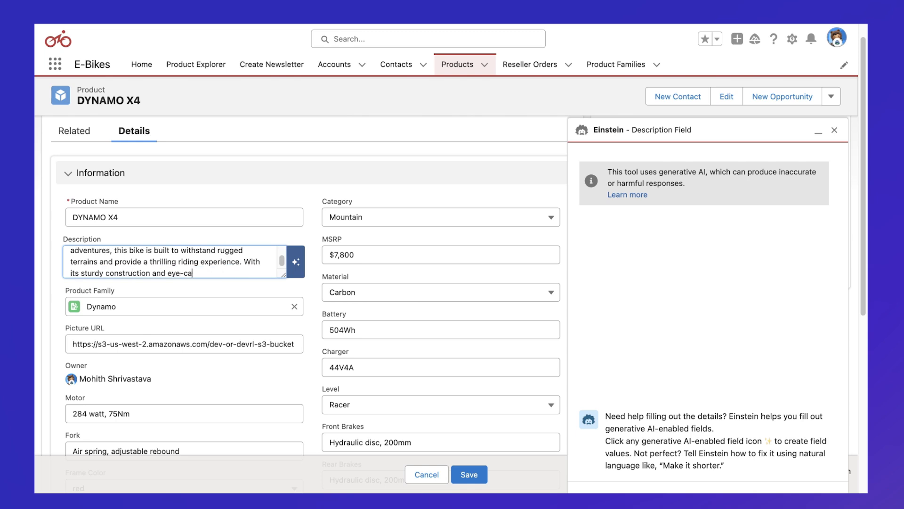
{"action": "left_click", "coordinate": [469, 474]}
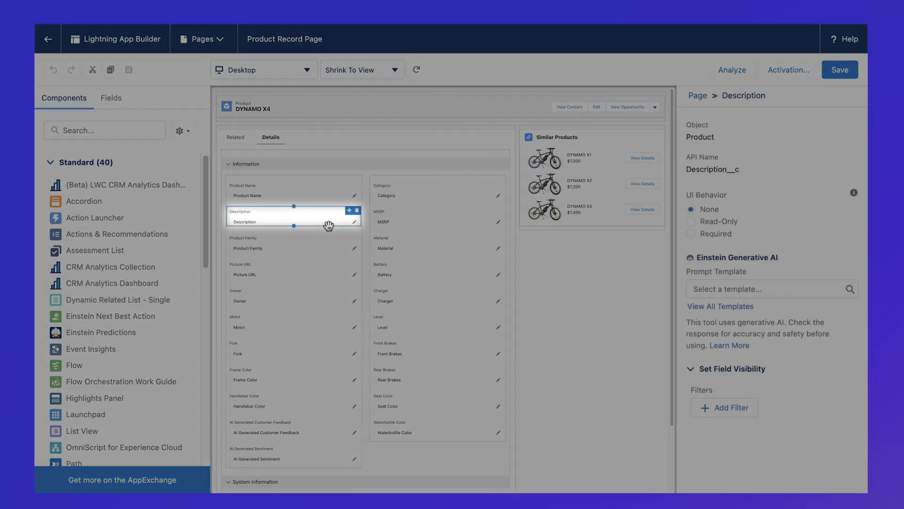
Step: Leave Lightning App Builder and head back to Setup via the gear menu
{"action": "left_click", "coordinate": [767, 288]}
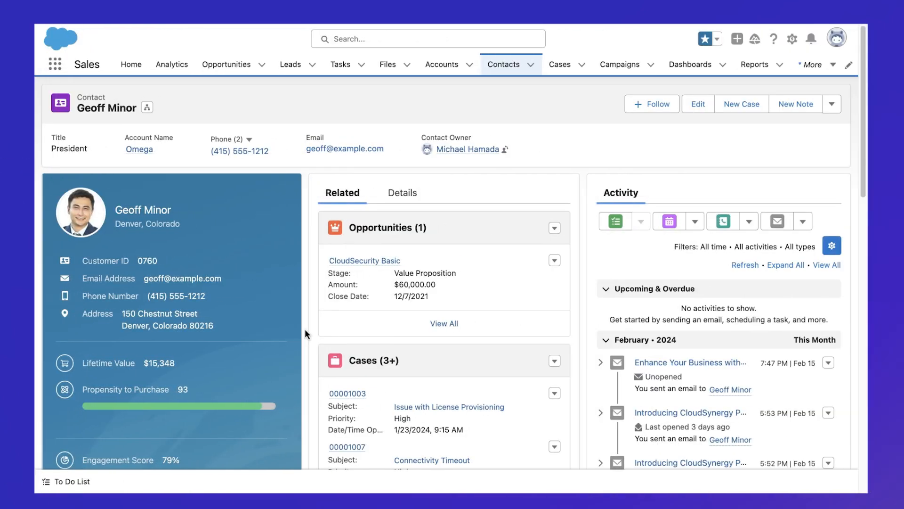
{"action": "mouse_move", "coordinate": [371, 310]}
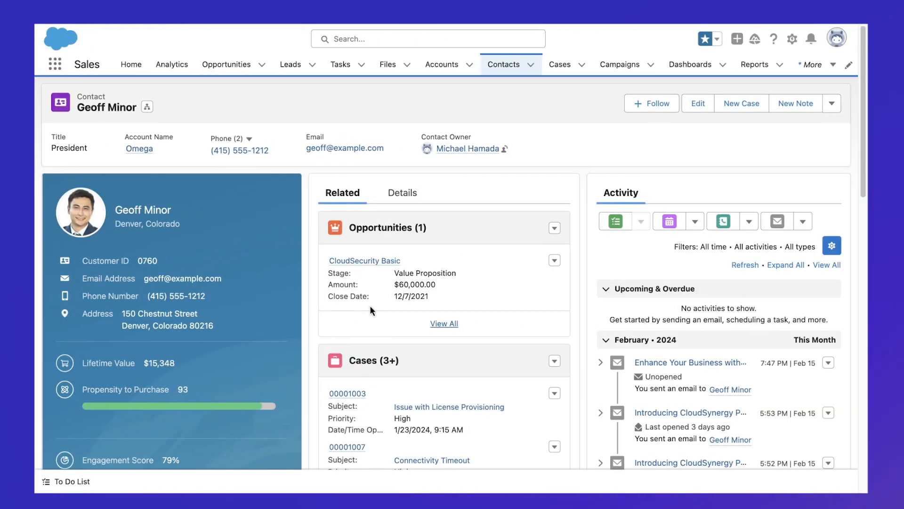
{"action": "left_click", "coordinate": [792, 39]}
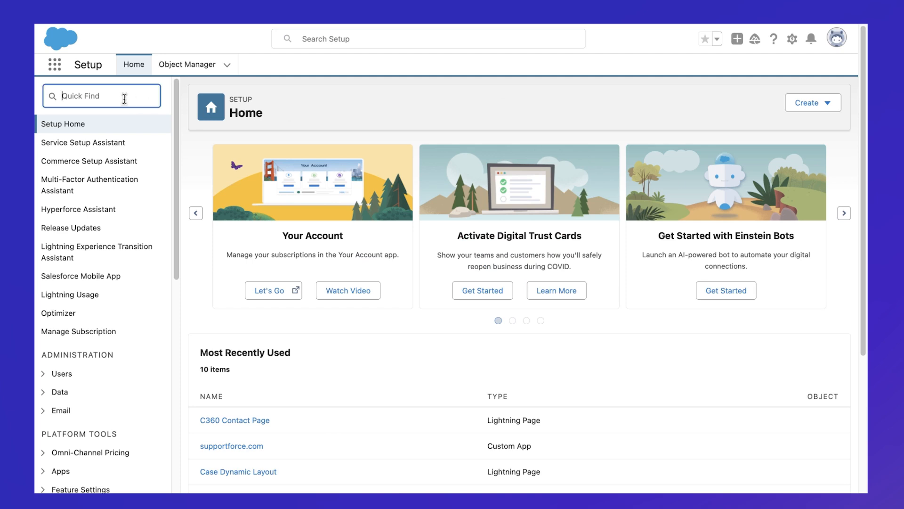
Step: Find 'prompt builder' in Quick Find and open Prompt Builder, then the Product Recommendation template
{"action": "type", "text": "prompt builder"}
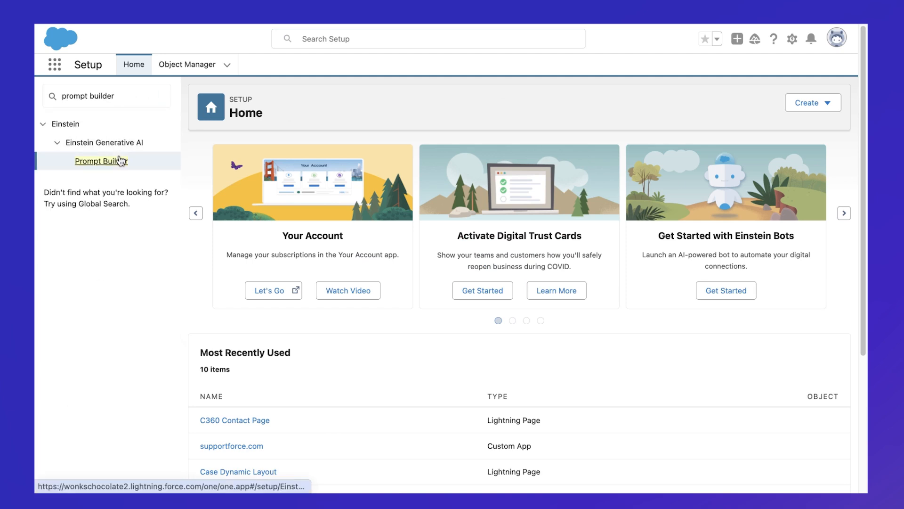
{"action": "left_click", "coordinate": [101, 162]}
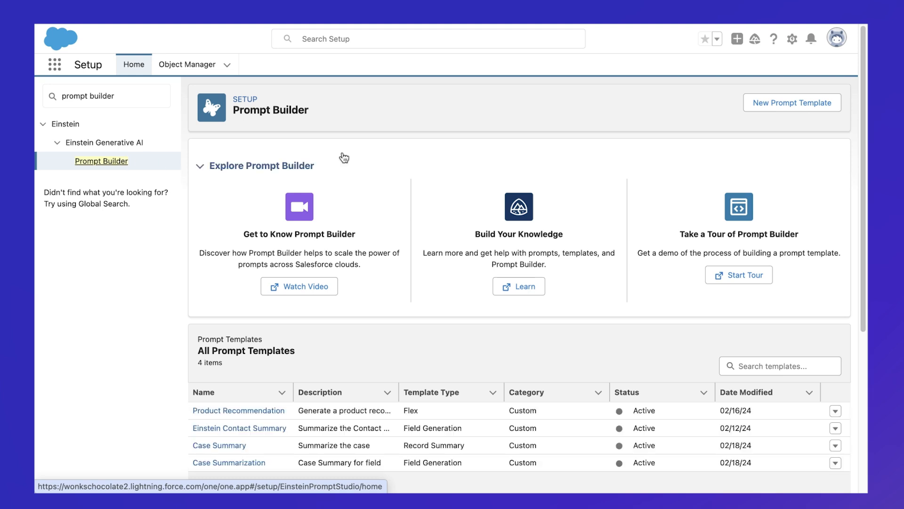
{"action": "left_click", "coordinate": [238, 411]}
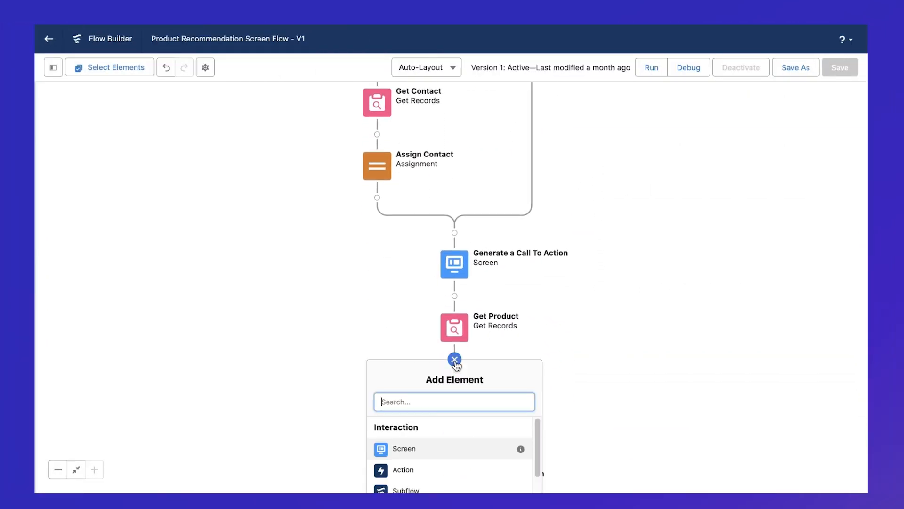
Step: Review the Product Recommendation flow canvas and its Add Element menu
{"action": "scroll", "scroll_direction": "down", "scroll_amount": 3}
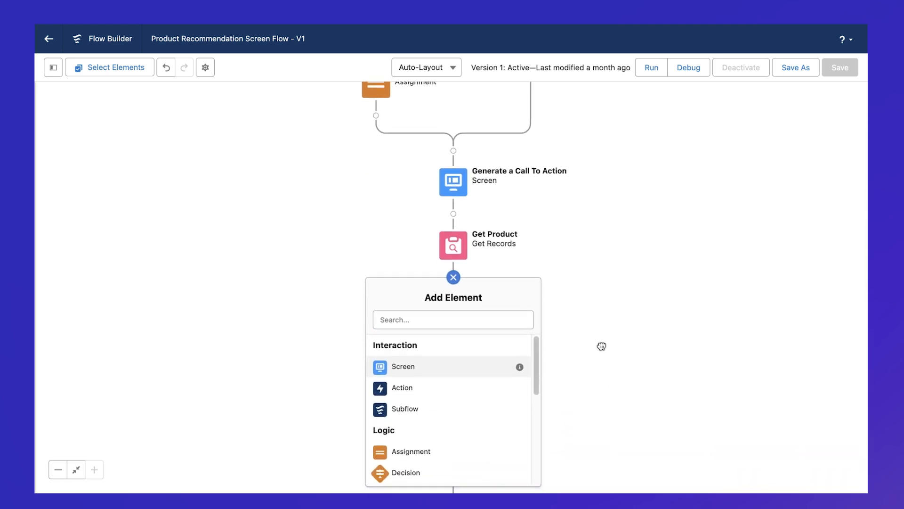
{"action": "left_click", "coordinate": [401, 387]}
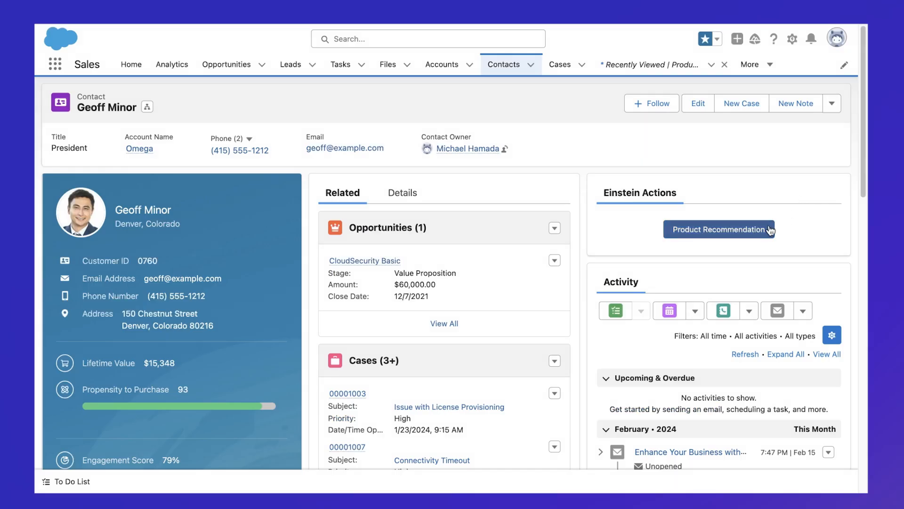
{"action": "left_click", "coordinate": [719, 230]}
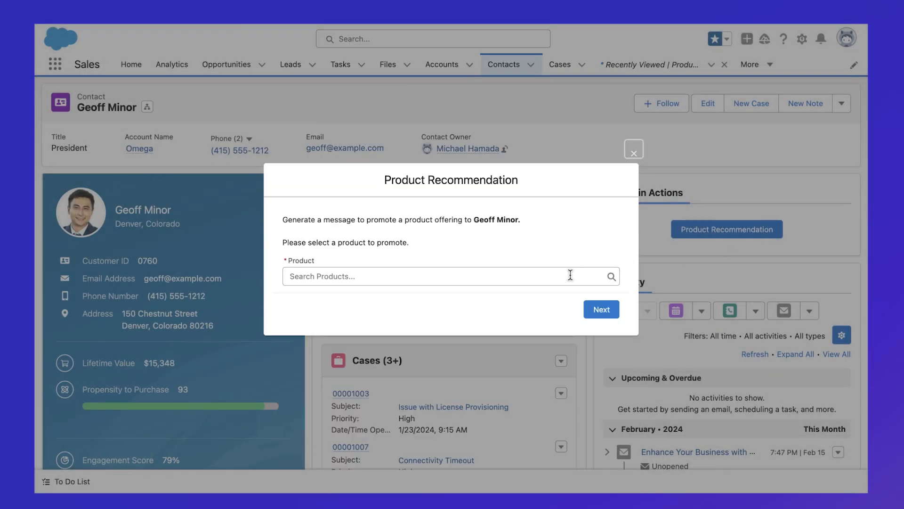
{"action": "left_click", "coordinate": [450, 276]}
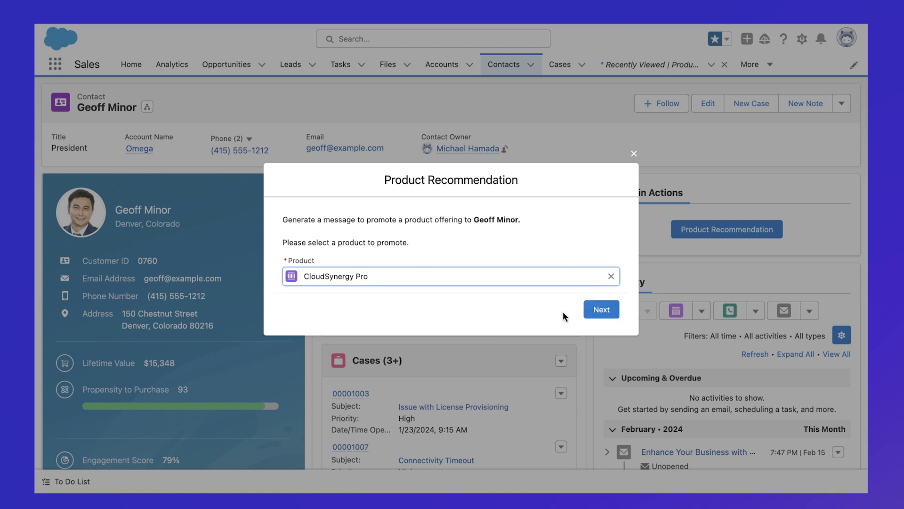
{"action": "left_click", "coordinate": [601, 309]}
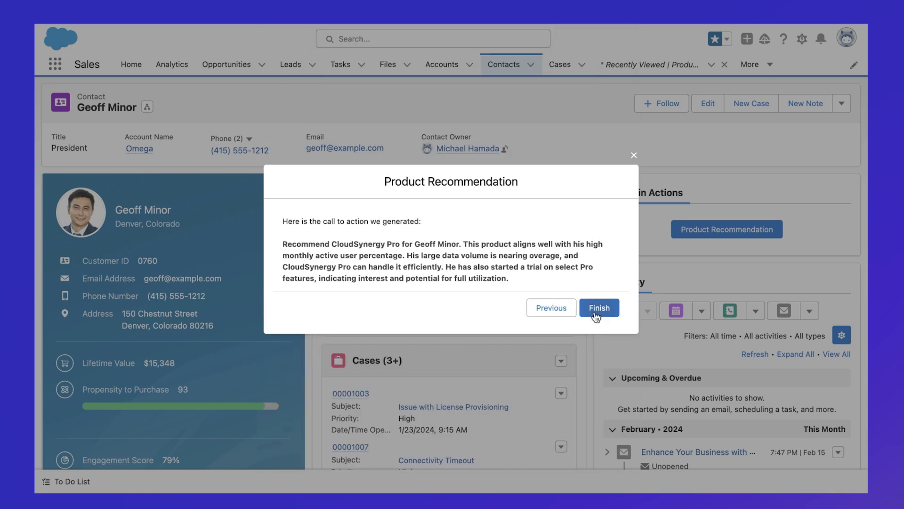
{"action": "left_click", "coordinate": [598, 307]}
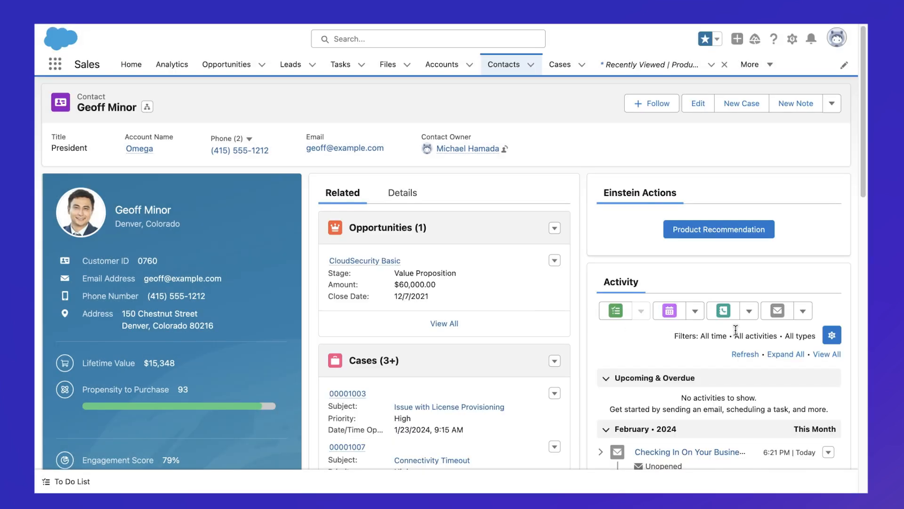
{"action": "left_click", "coordinate": [778, 310]}
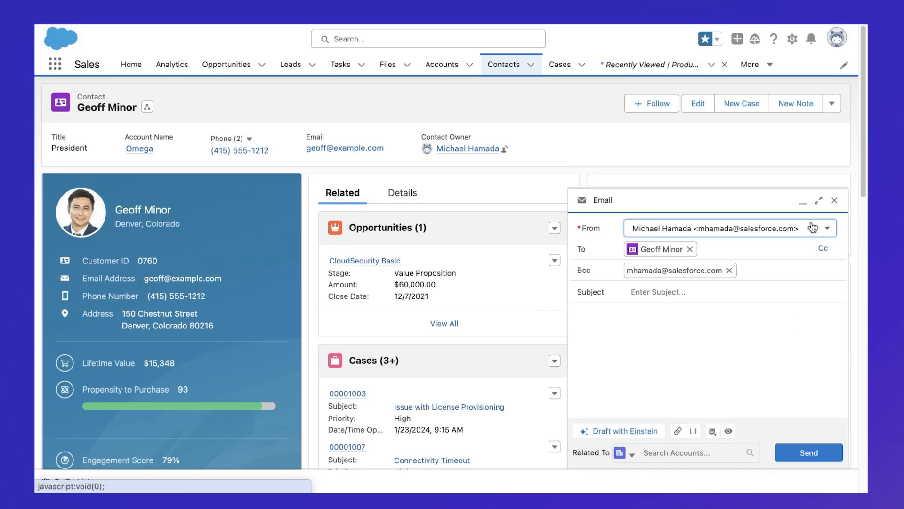
{"action": "left_click", "coordinate": [820, 200]}
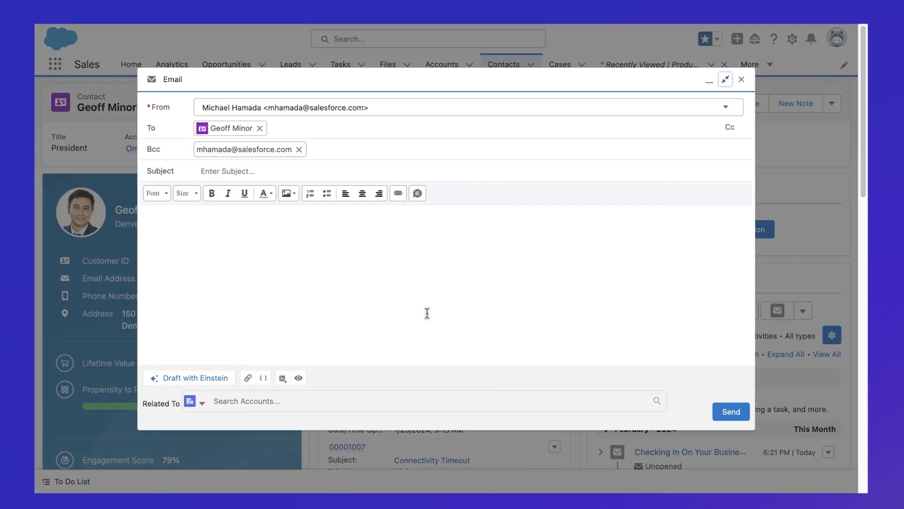
{"action": "left_click", "coordinate": [281, 378]}
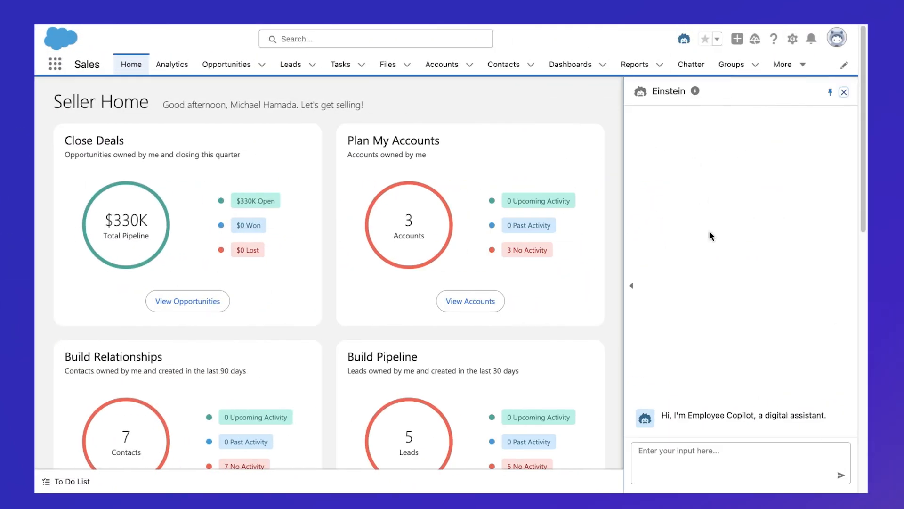
Step: Ask Einstein Copilot 'Show me my top 3 opportunities', then go to the setup options
{"action": "type", "text": "Show me"}
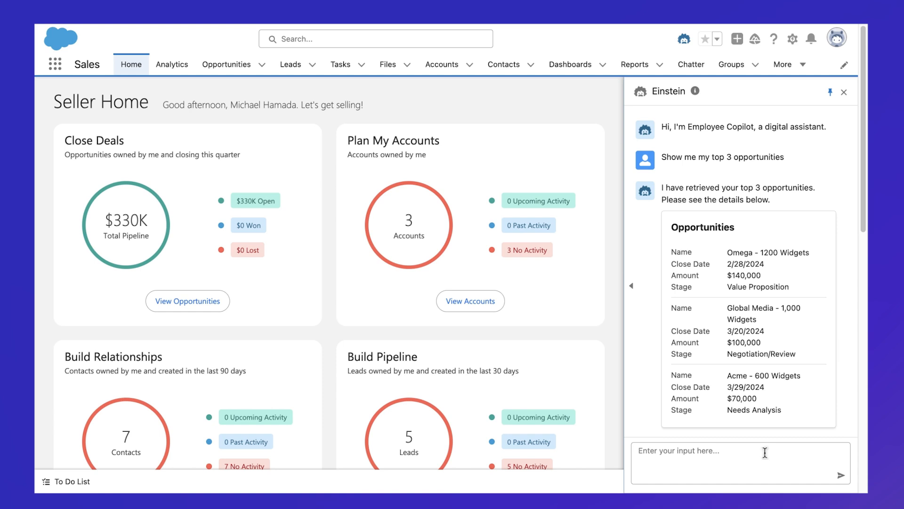
{"action": "left_click", "coordinate": [792, 38]}
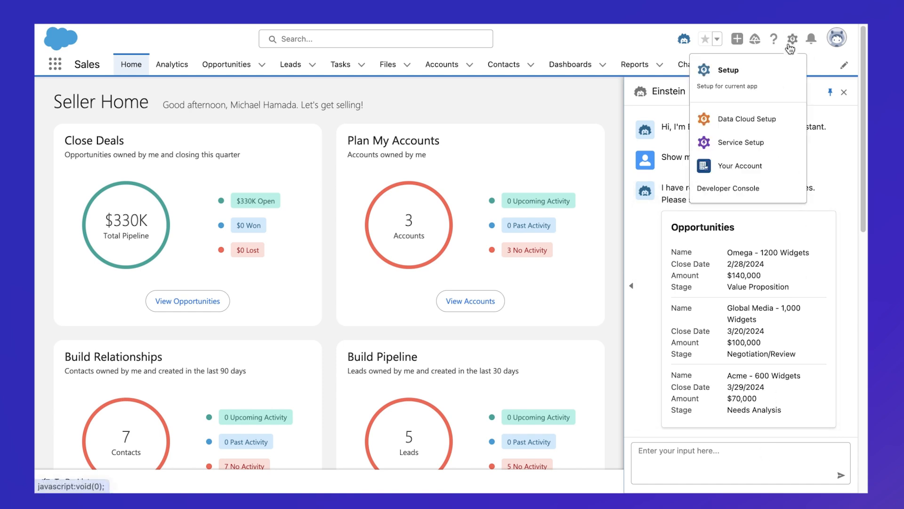
Step: From Setup, reach Einstein Copilot Actions and begin a New Copilot Action
{"action": "left_click", "coordinate": [728, 70]}
{"action": "type", "text": "Copilot"}
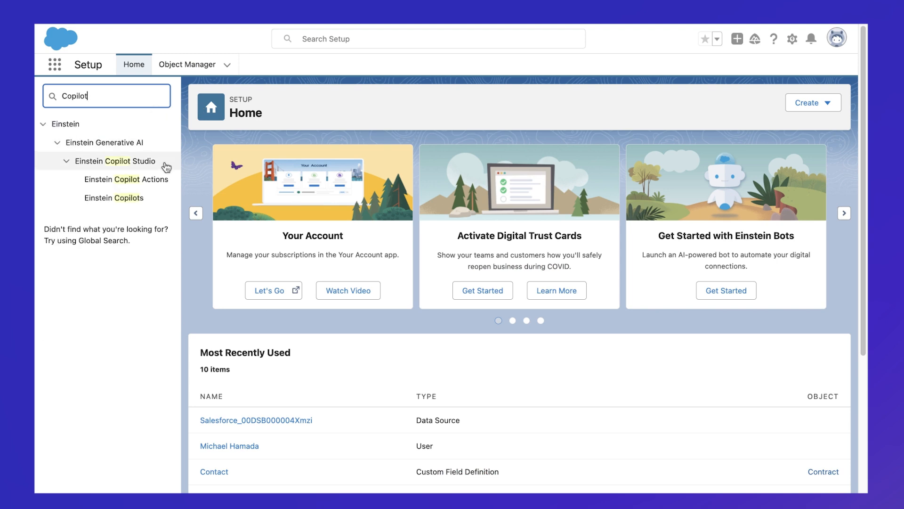
{"action": "left_click", "coordinate": [125, 179]}
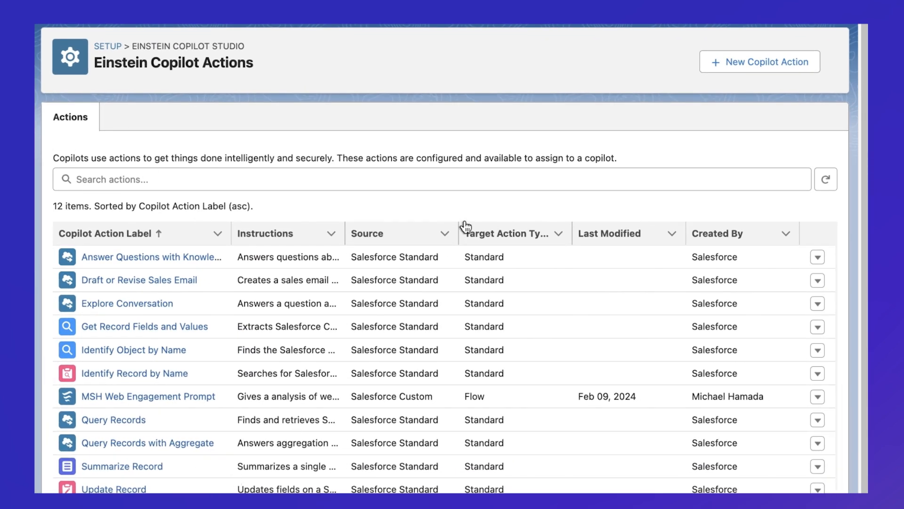
{"action": "mouse_move", "coordinate": [483, 206]}
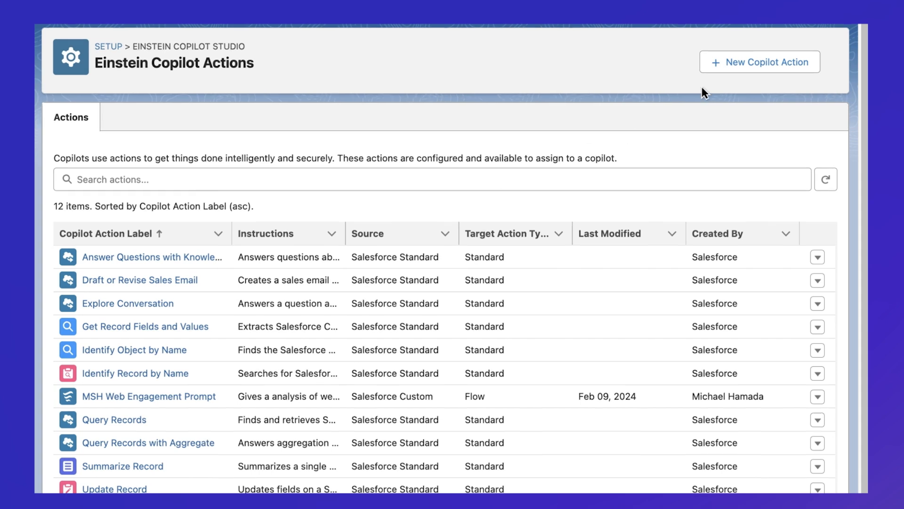
{"action": "left_click", "coordinate": [759, 62]}
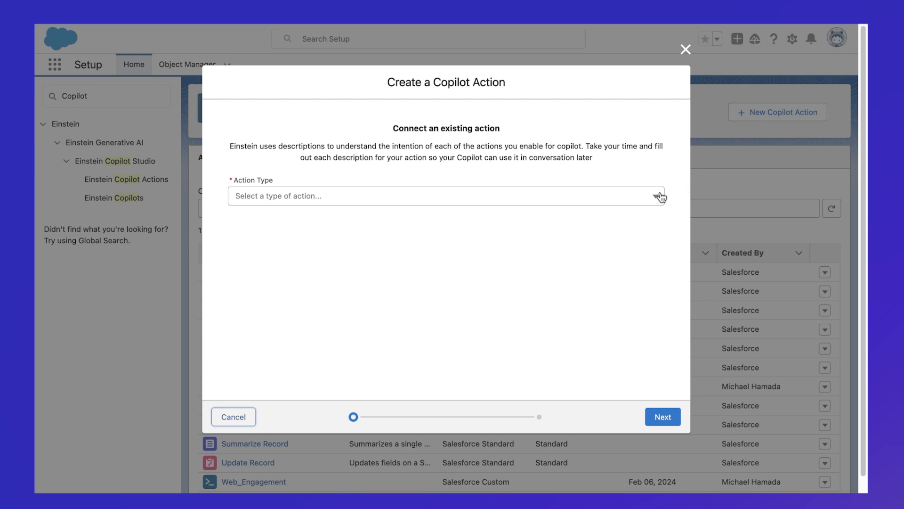
Step: Make the action type Prompt Template with Product Recommendation and continue to the next step
{"action": "left_click", "coordinate": [445, 196]}
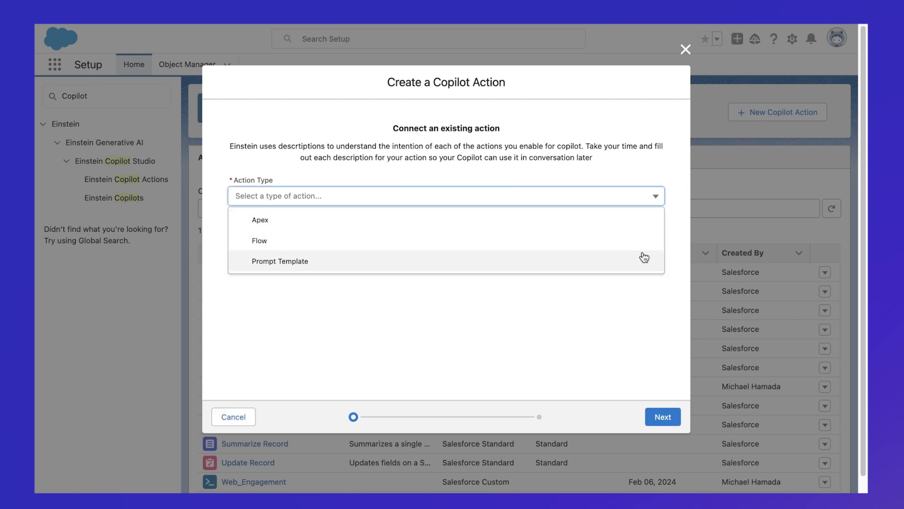
{"action": "left_click", "coordinate": [279, 261]}
{"action": "type", "text": "Product Recommendation"}
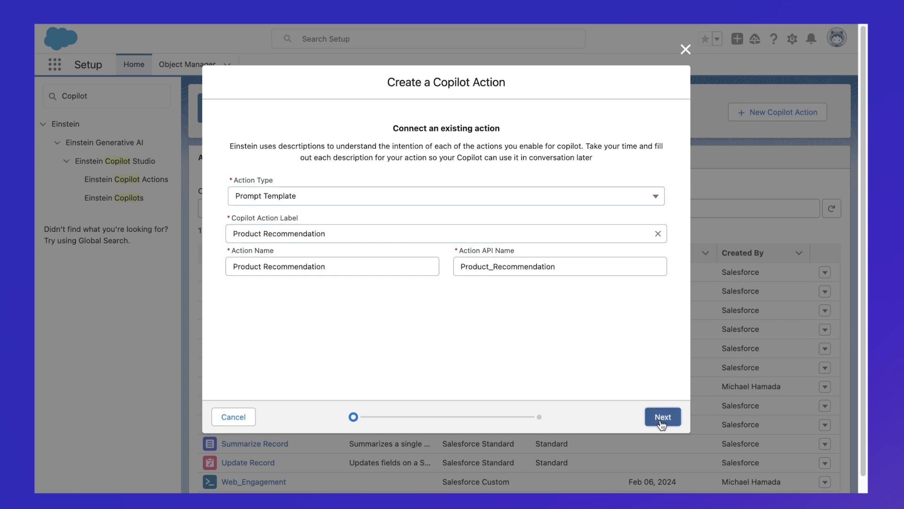
{"action": "left_click", "coordinate": [662, 416]}
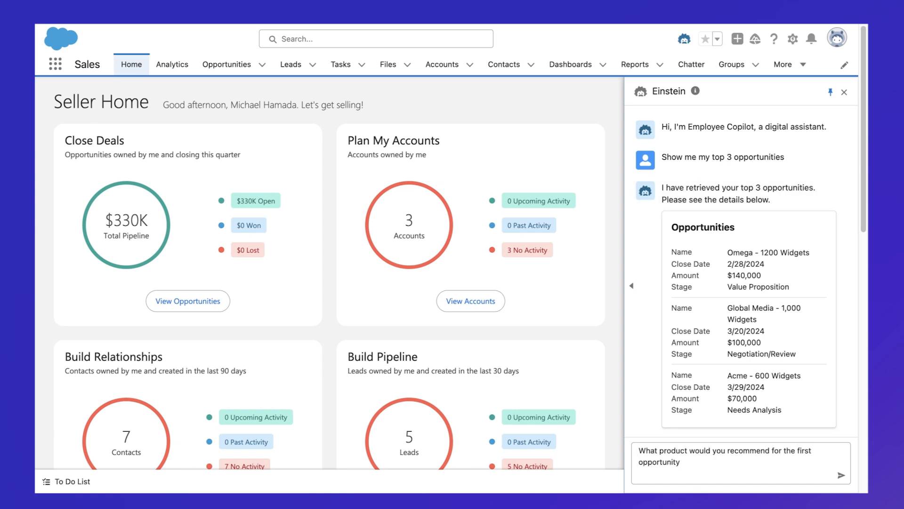
Step: Ask the Copilot 'What product would you recommend for the first opportunity' and get CloudSynergy Pro recommended
{"action": "left_click", "coordinate": [840, 475]}
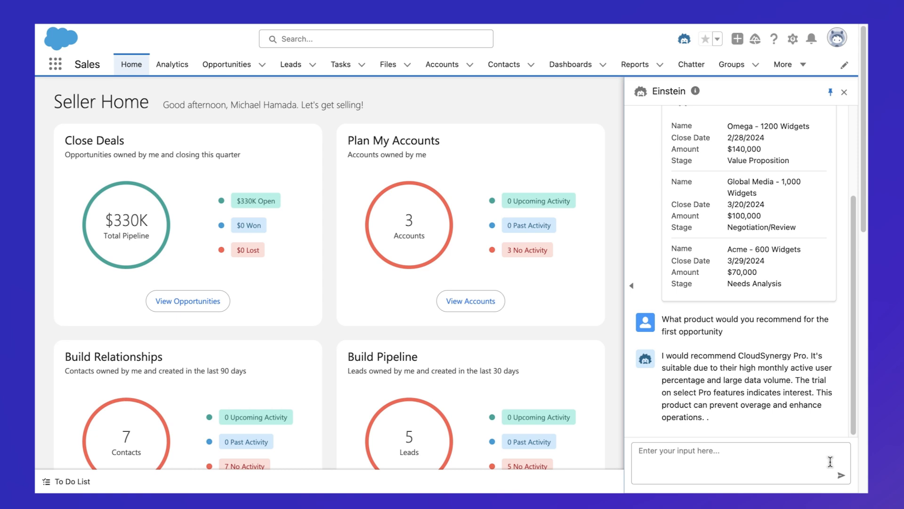
{"action": "mouse_move", "coordinate": [828, 453]}
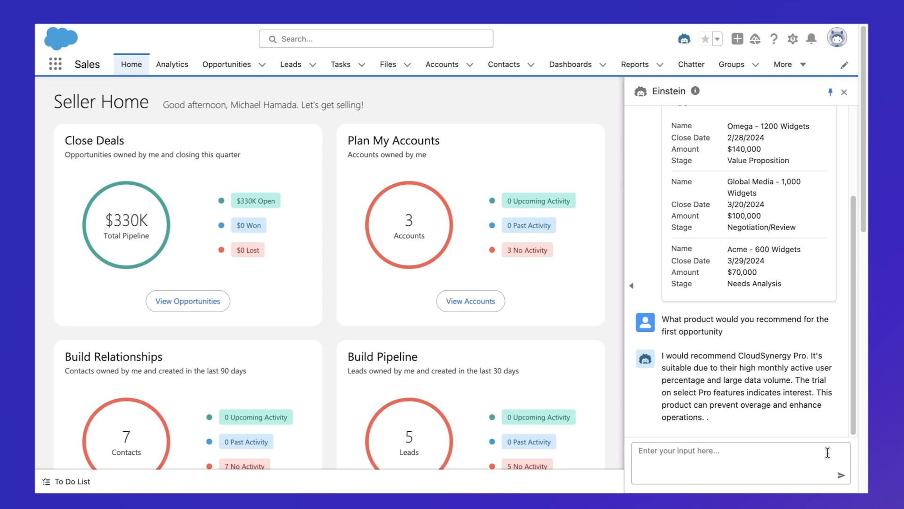